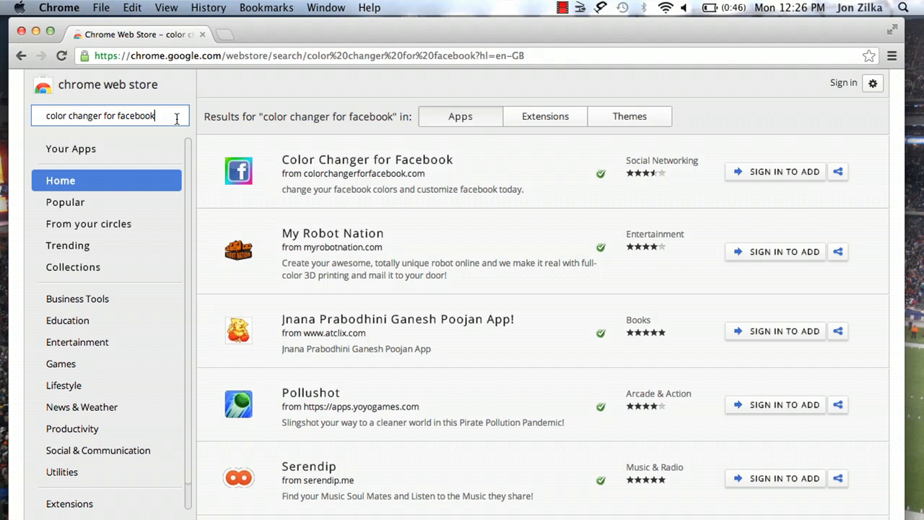
Open the Color Changer for Facebook listing from the Web Store search results
left_click(366, 159)
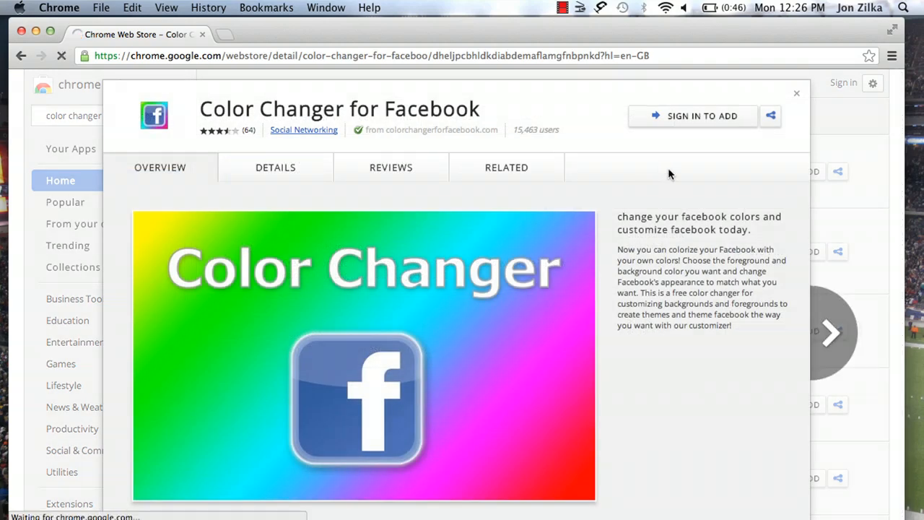
Sign in via 'Sign in to add' on the Color Changer for Facebook page
left_click(702, 115)
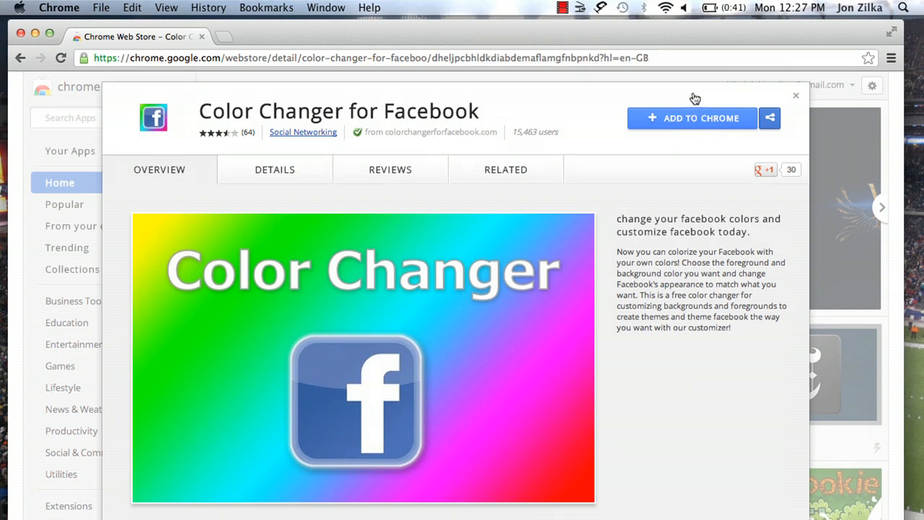
Add Color Changer for Facebook to Chrome, confirm, and view it on a new tab
left_click(692, 118)
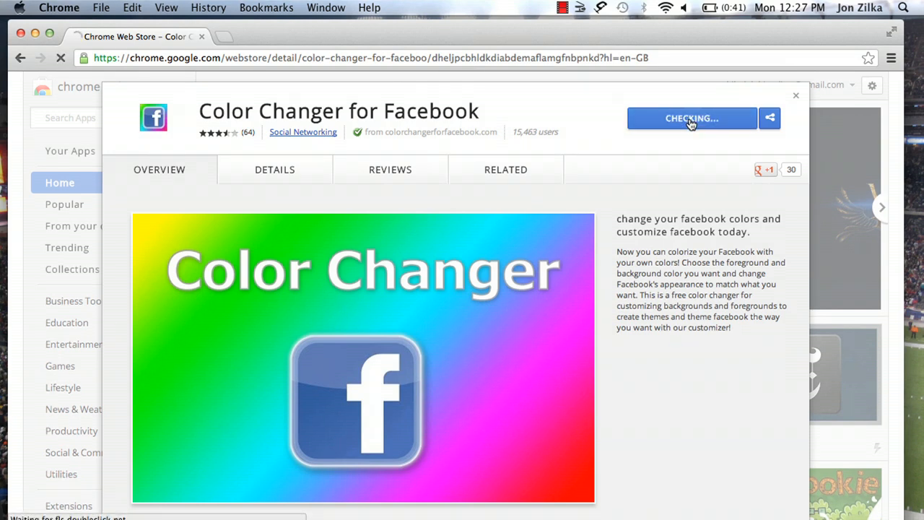
left_click(691, 118)
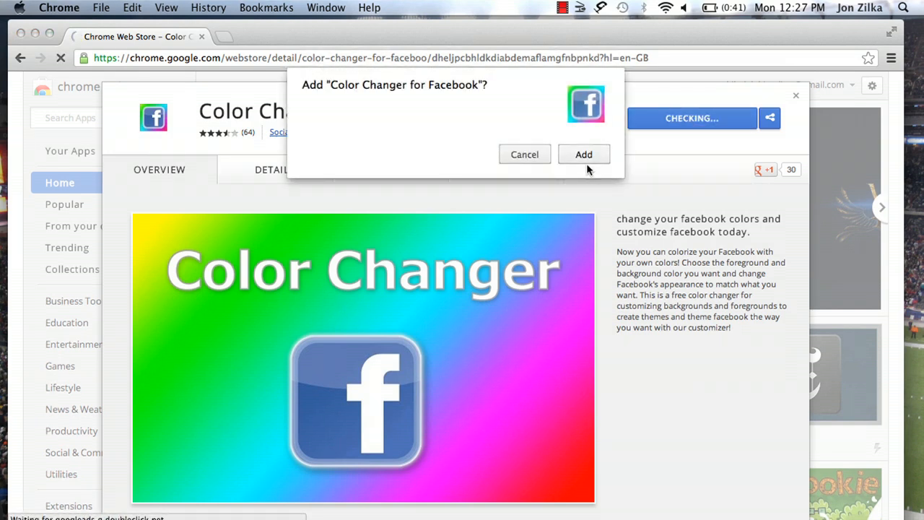
left_click(583, 154)
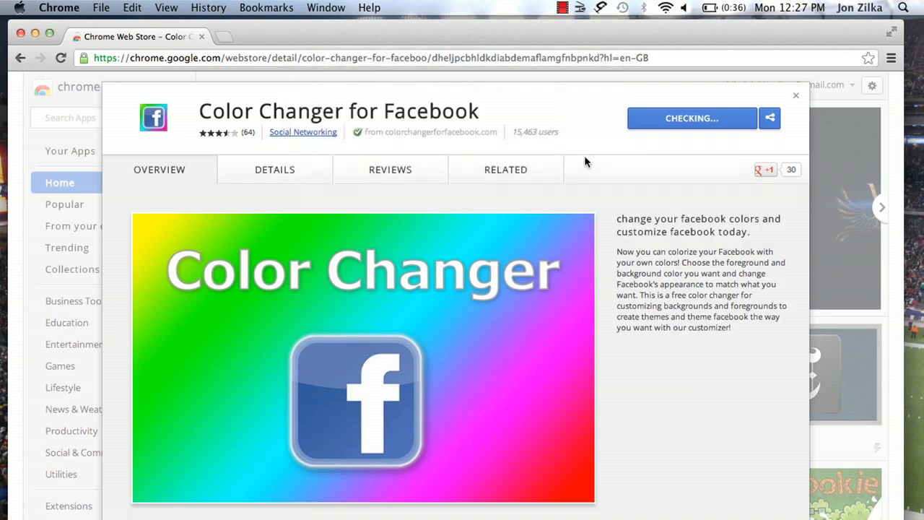
left_click(368, 36)
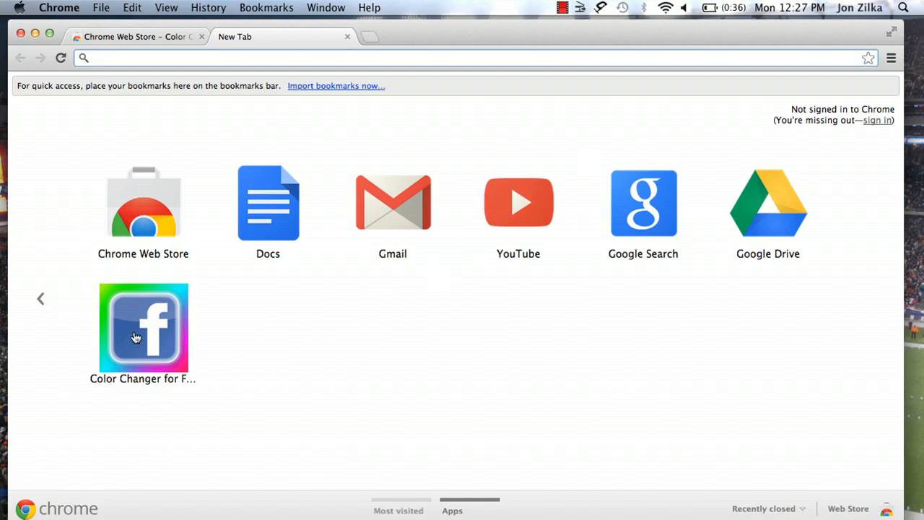
Launch Color Changer and pick pink foreground and light-blue background colors
left_click(143, 328)
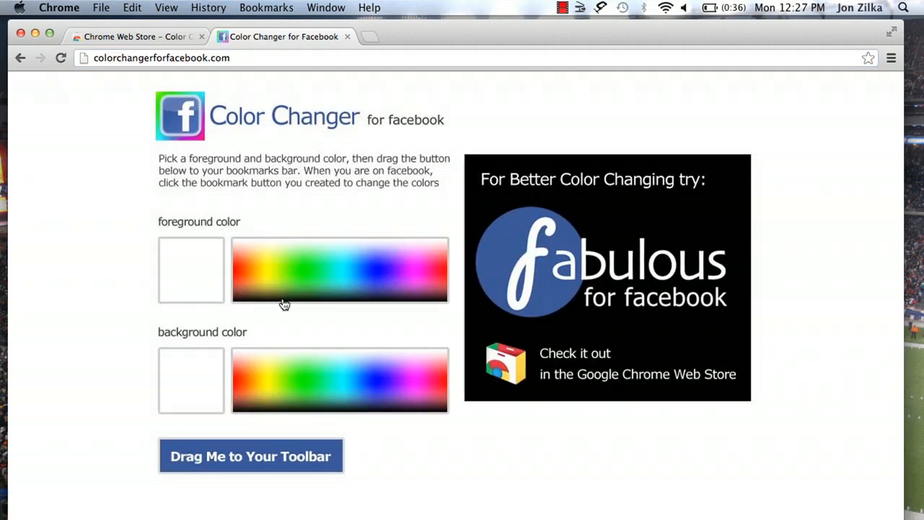
mouse_move(203, 288)
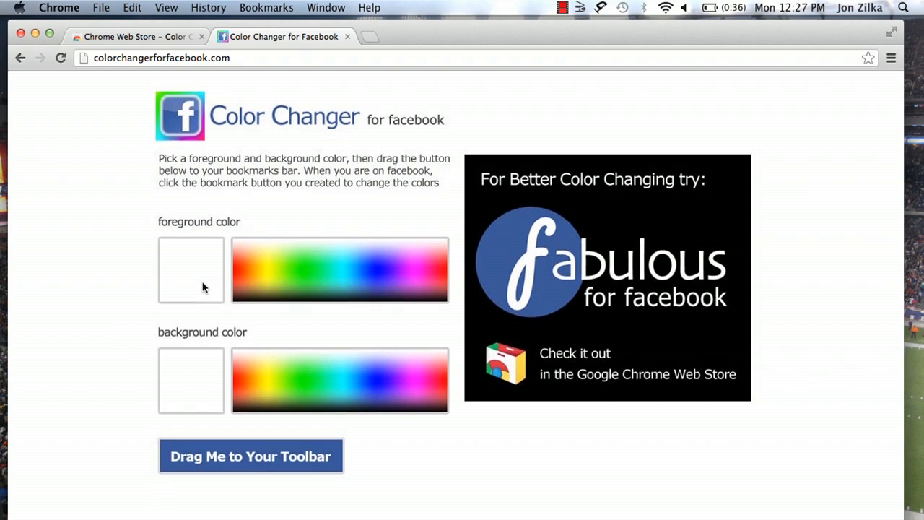
mouse_move(225, 282)
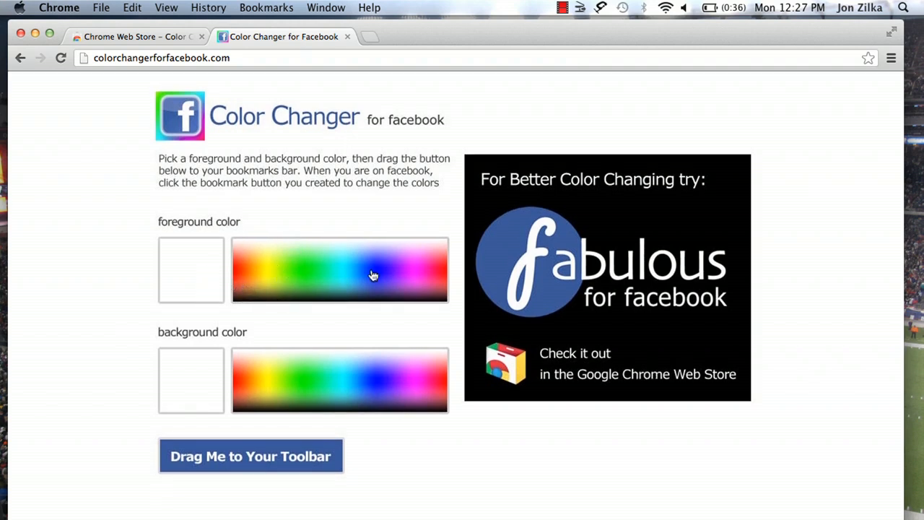
left_click(416, 264)
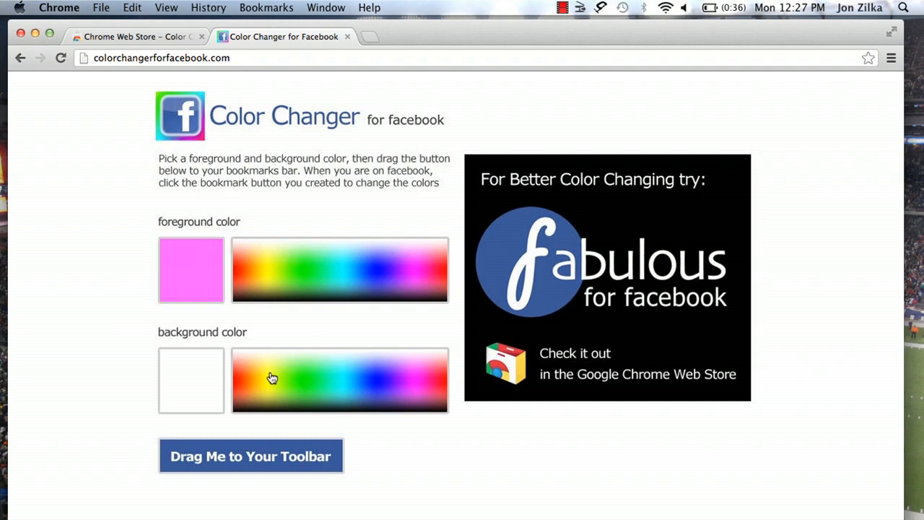
mouse_move(364, 390)
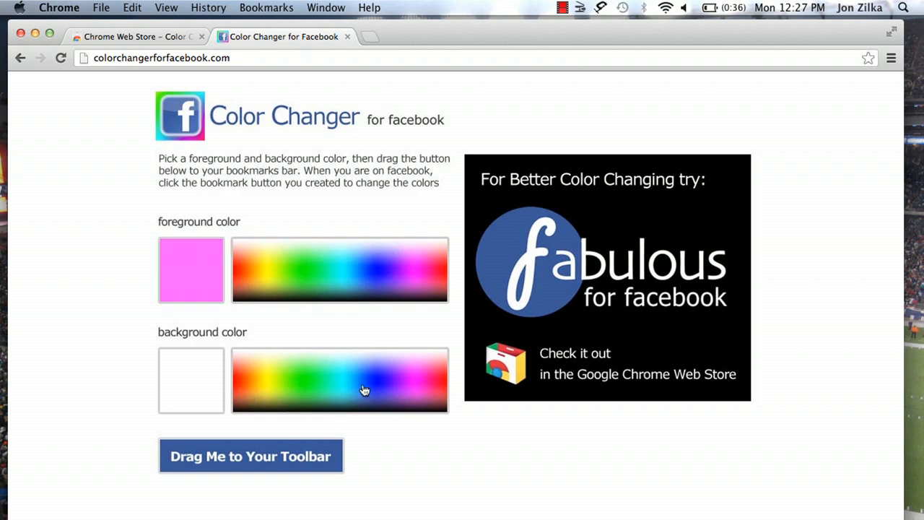
left_click(335, 363)
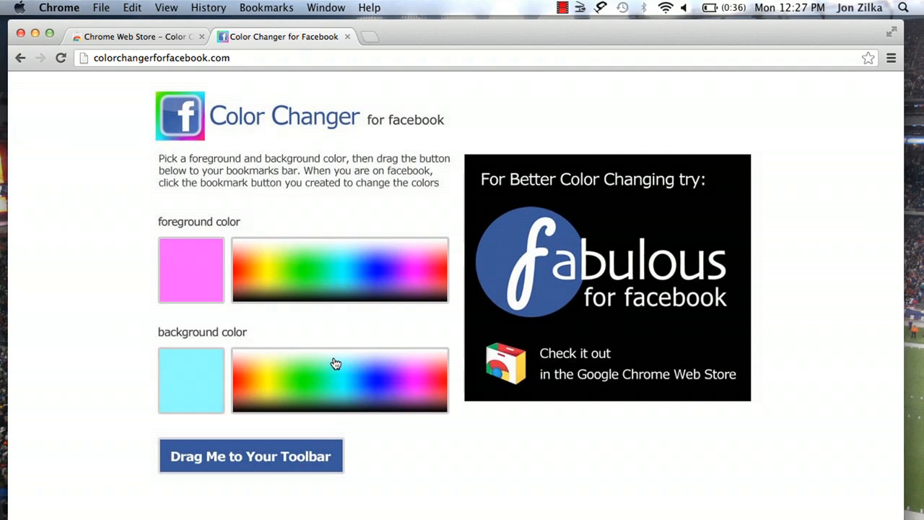
mouse_move(353, 474)
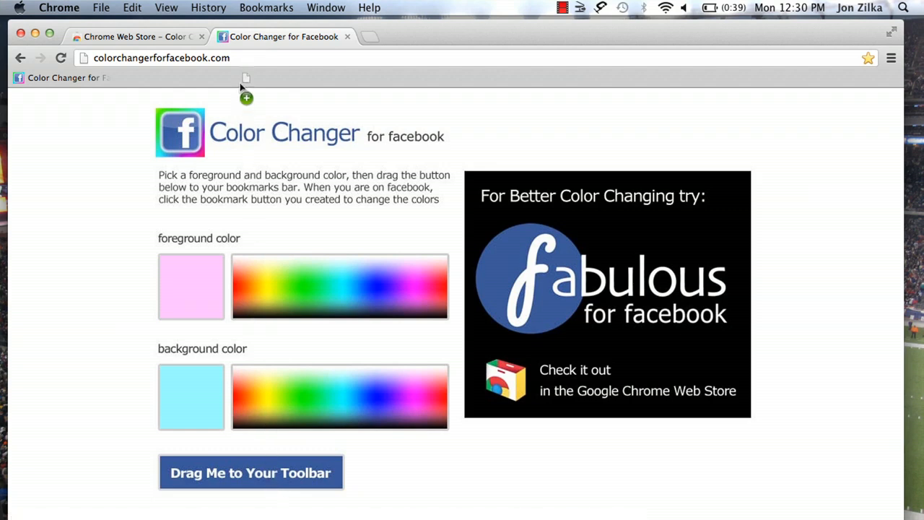
Drag the 'Drag Me to Your Toolbar' button onto the bookmarks bar as 'change colors'
left_click_drag(251, 472, 164, 77)
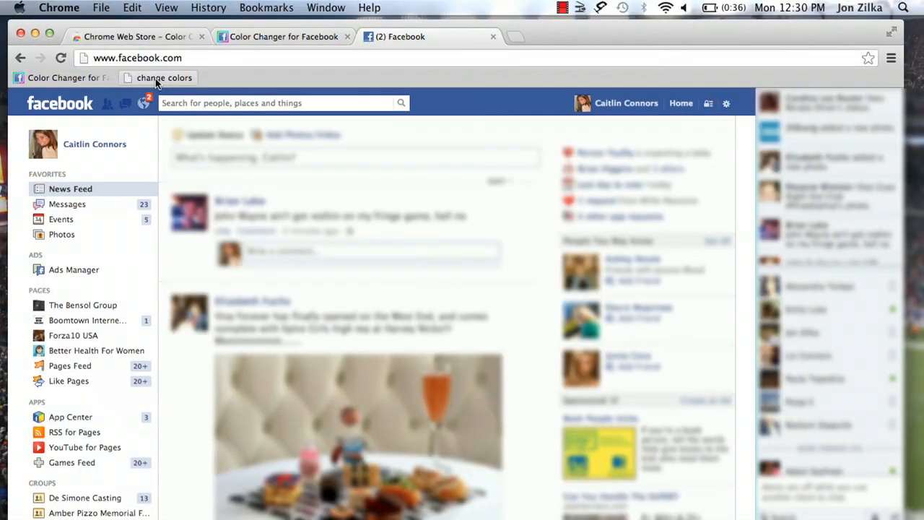
Run the 'change colors' bookmarklet on facebook.com to apply pink and light blue
left_click(163, 77)
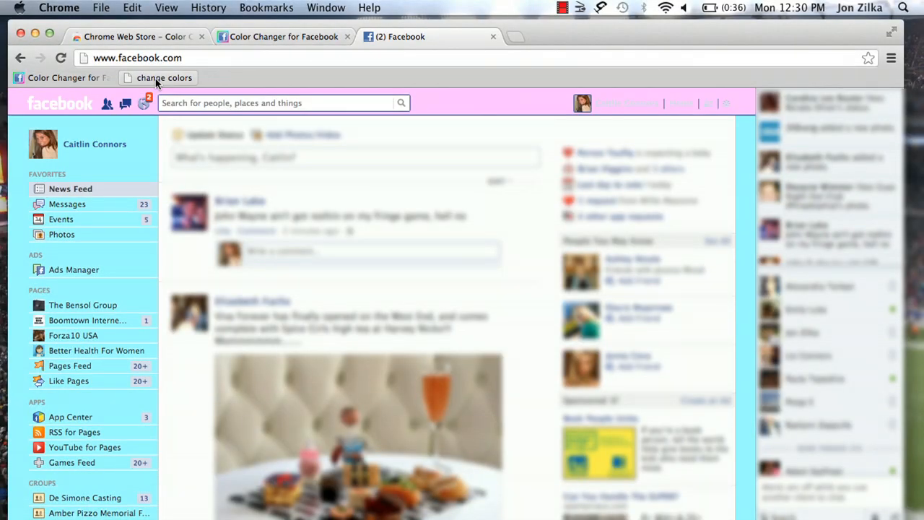